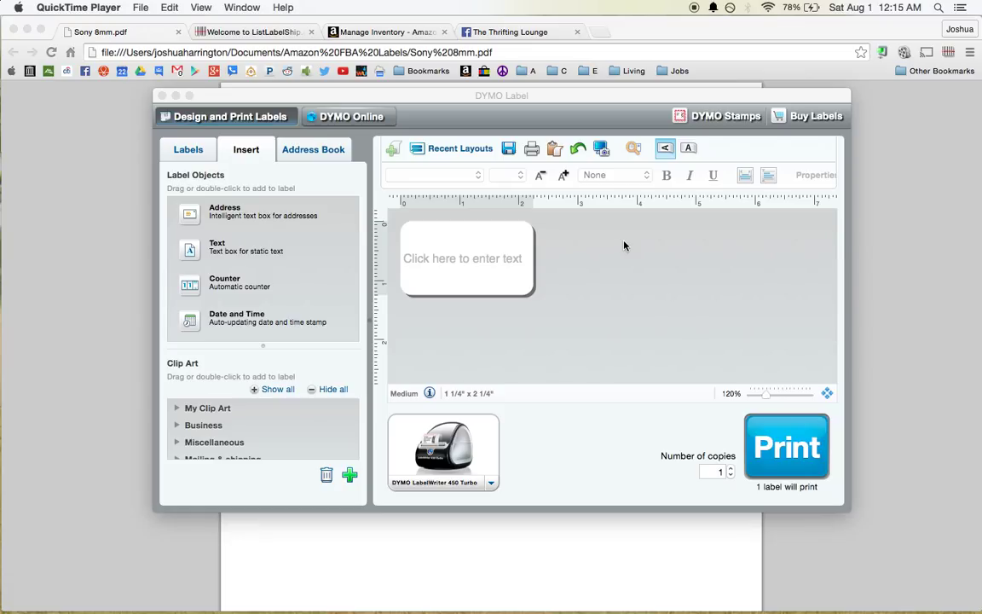
mouse_move(525, 436)
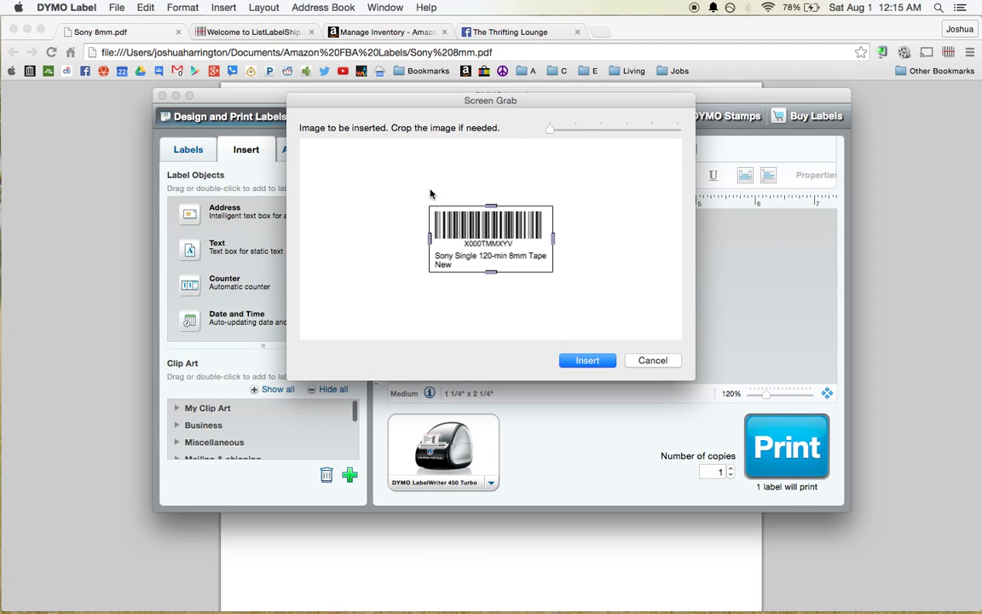
Step: Insert the captured Sony Single 120-min 8mm Tape barcode image onto the label layout
click(586, 360)
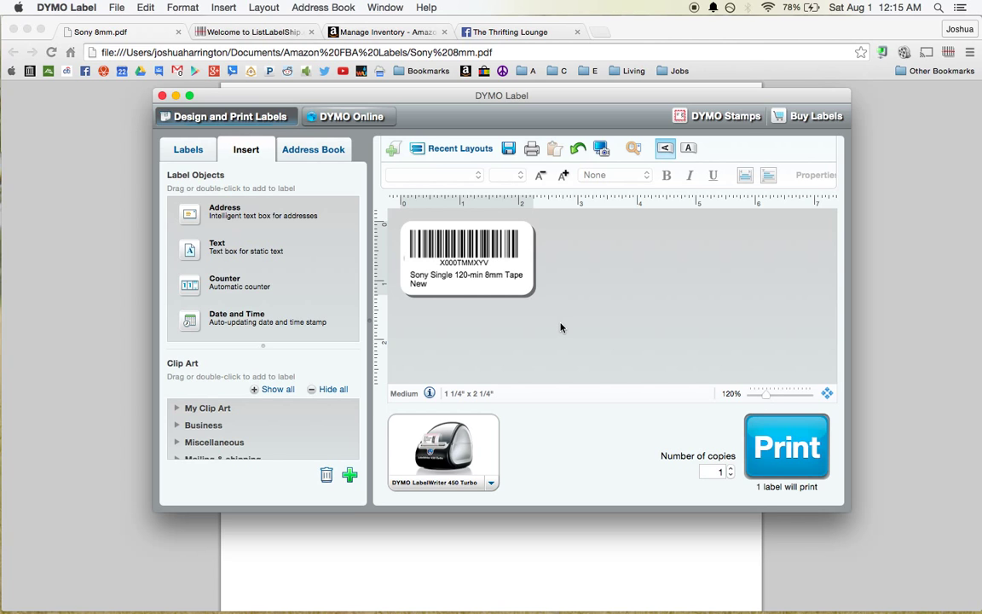
mouse_move(460, 326)
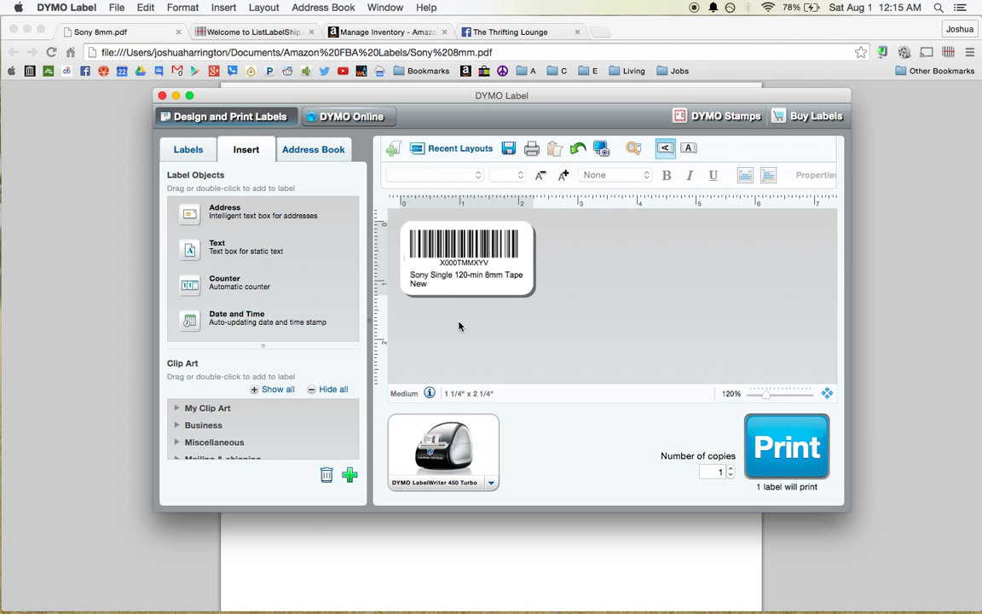
mouse_move(576, 279)
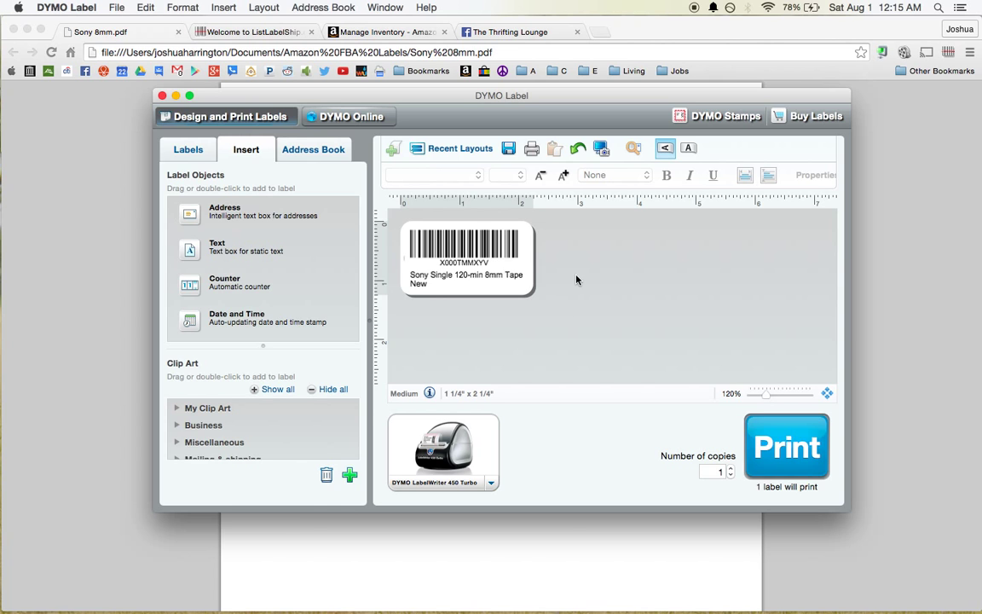
mouse_move(474, 382)
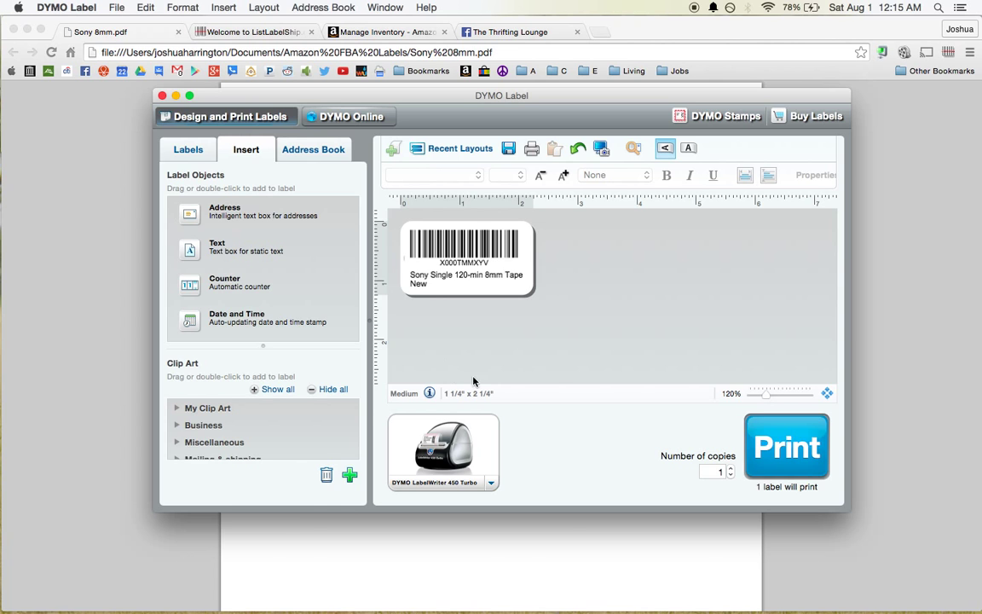
mouse_move(605, 286)
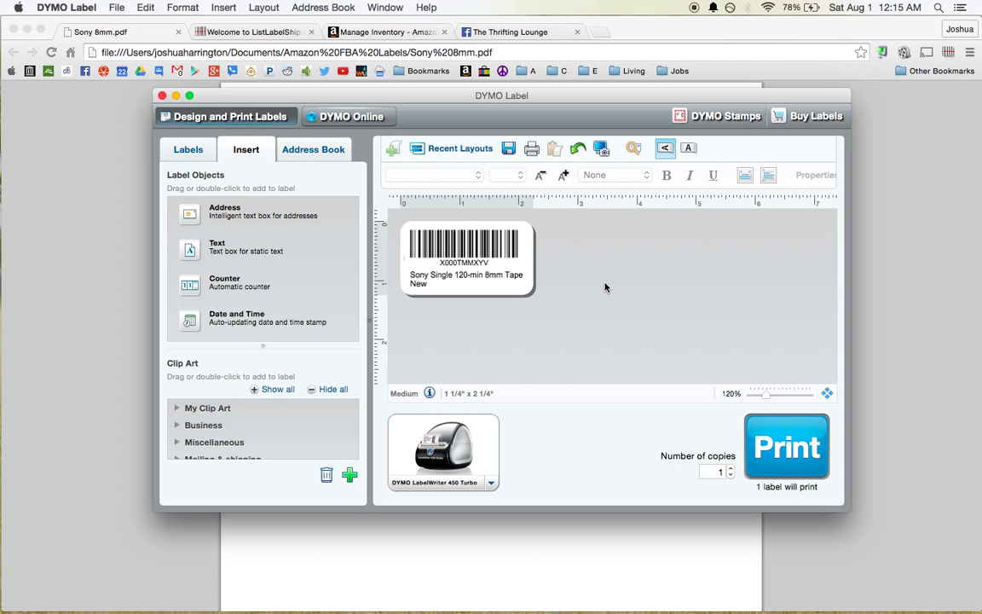
mouse_move(220, 97)
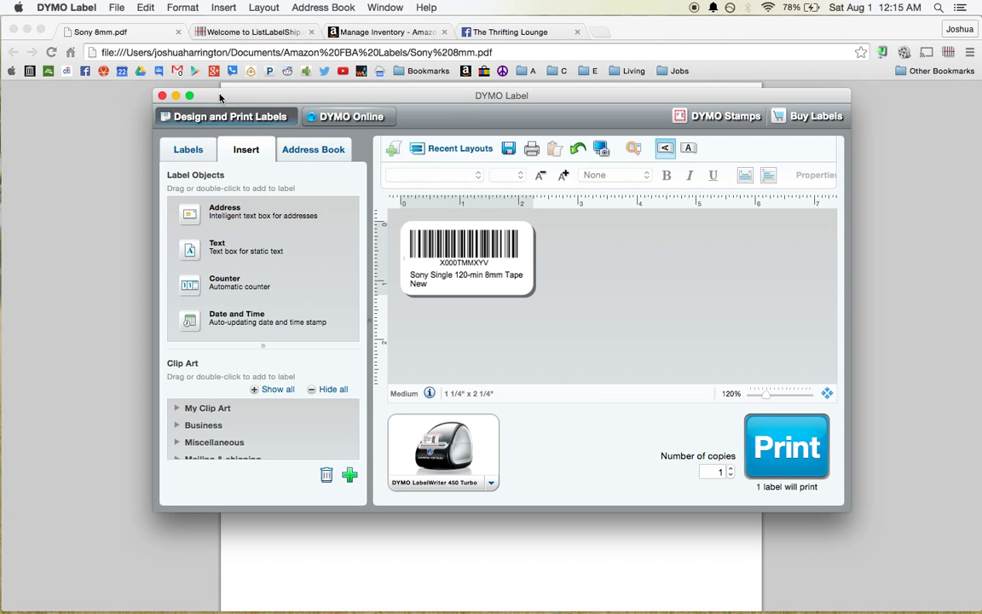
Step: Close DYMO Label discarding unsaved changes, returning to the ListLabelShip.com welcome page
click(162, 95)
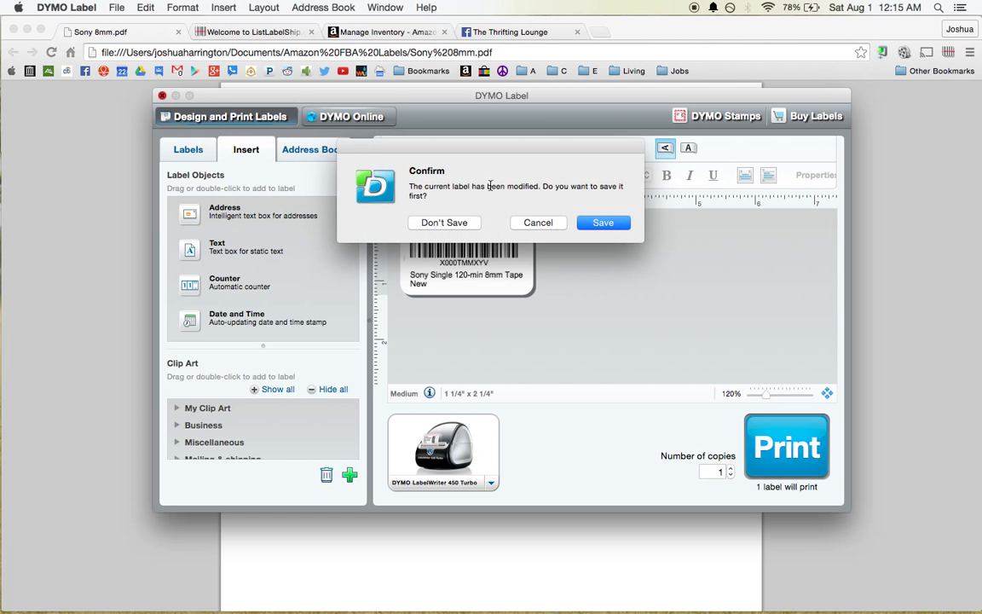
click(444, 222)
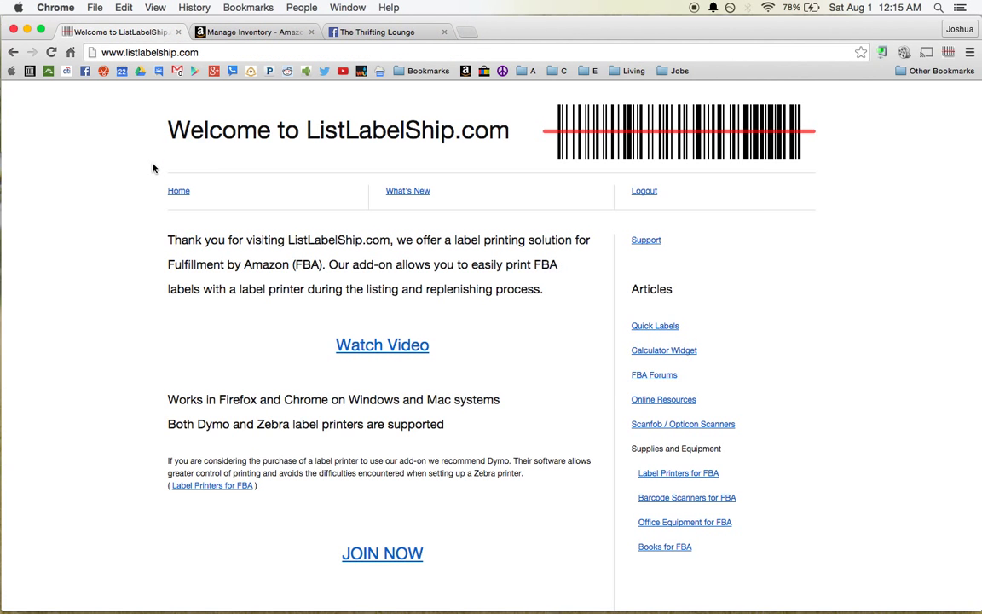
mouse_move(145, 168)
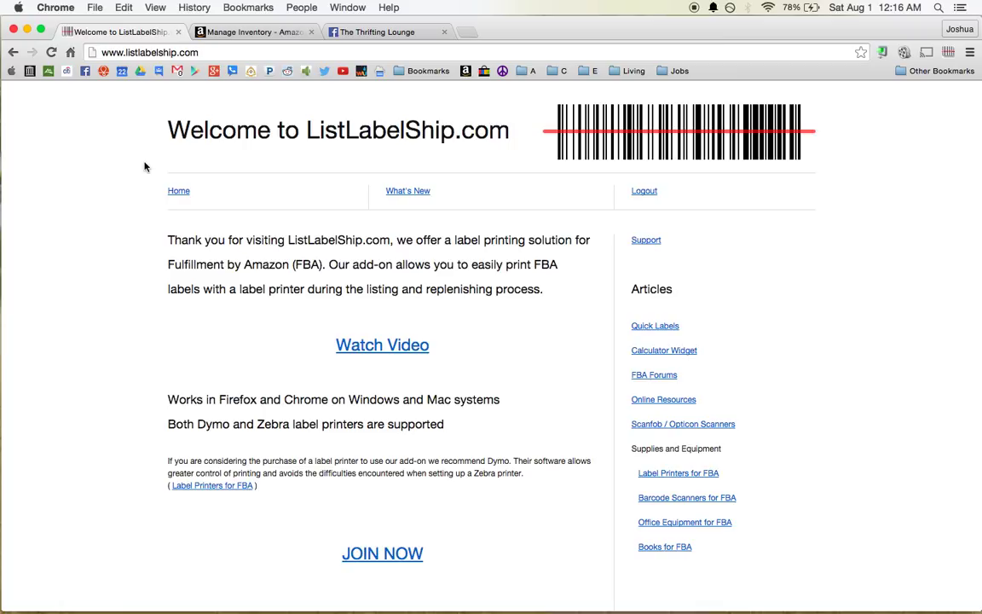
mouse_move(230, 406)
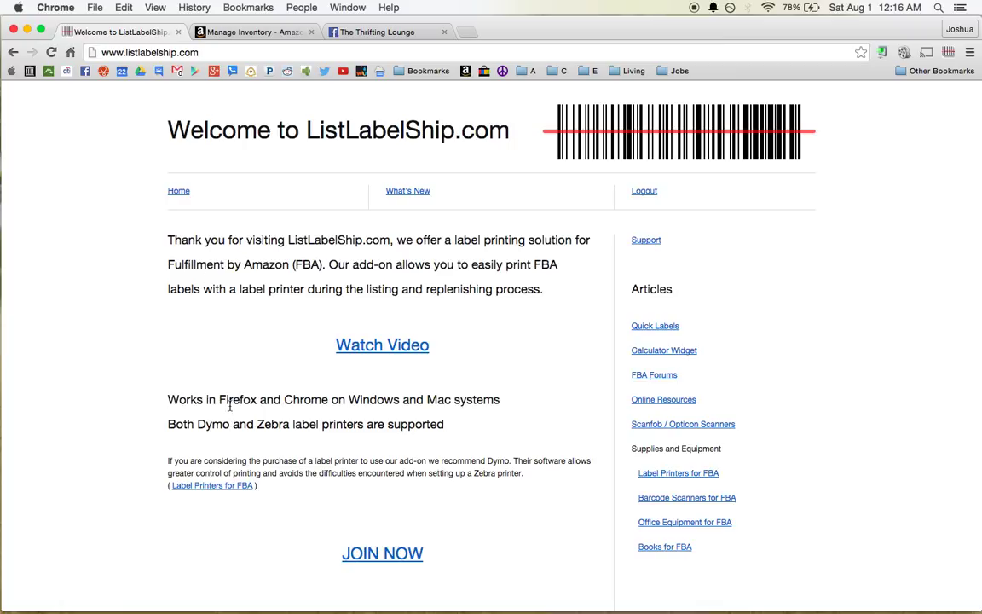
mouse_move(460, 399)
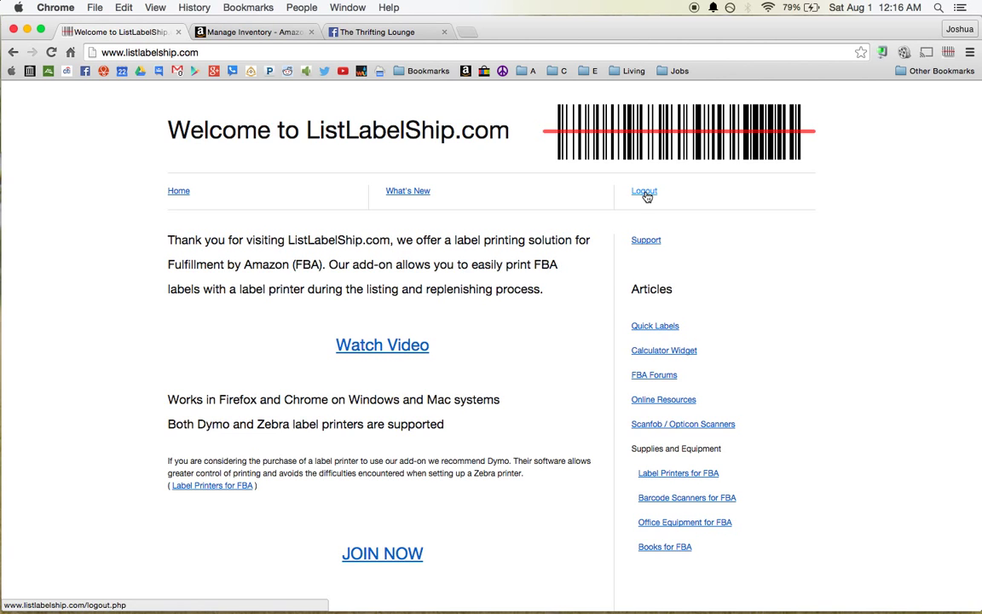
Step: Log out of the ListLabelShip.com member account
click(644, 191)
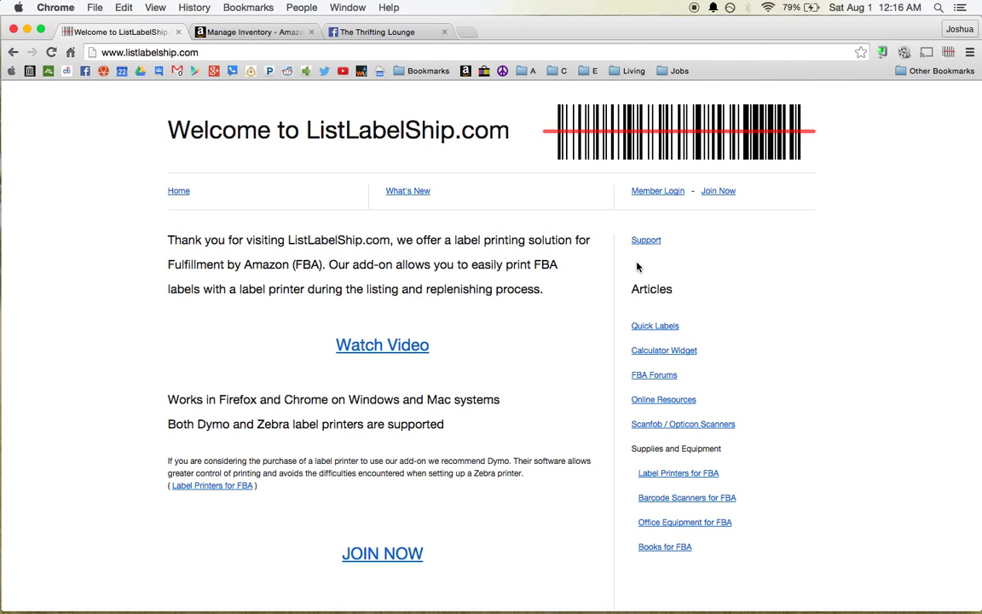
mouse_move(738, 341)
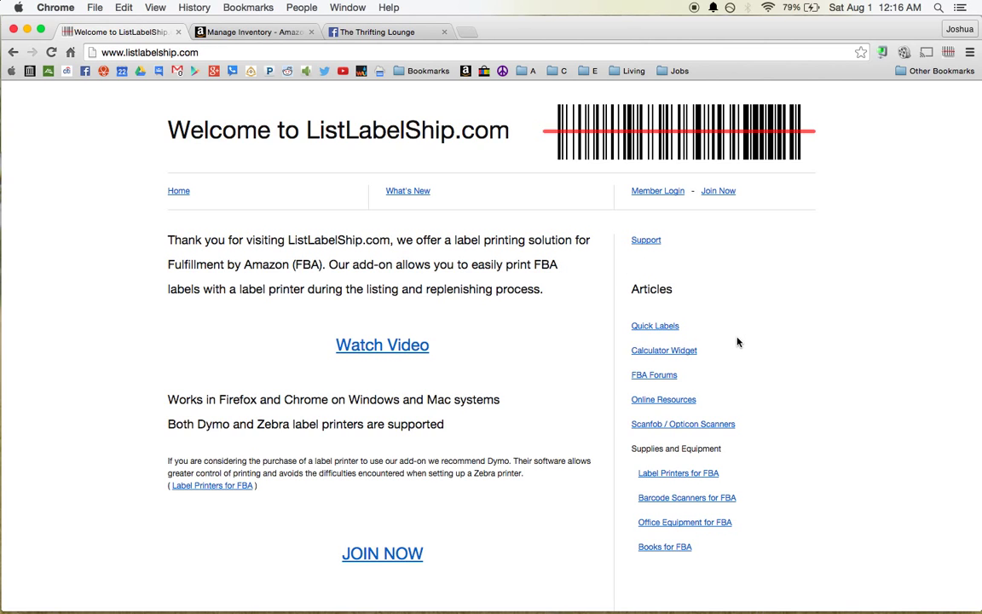
mouse_move(170, 348)
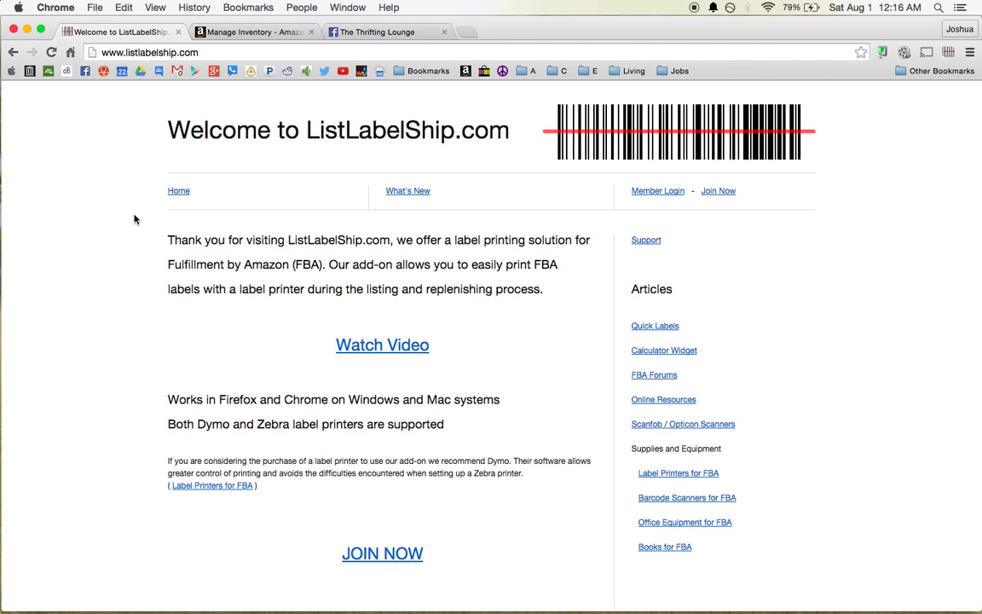
mouse_move(487, 357)
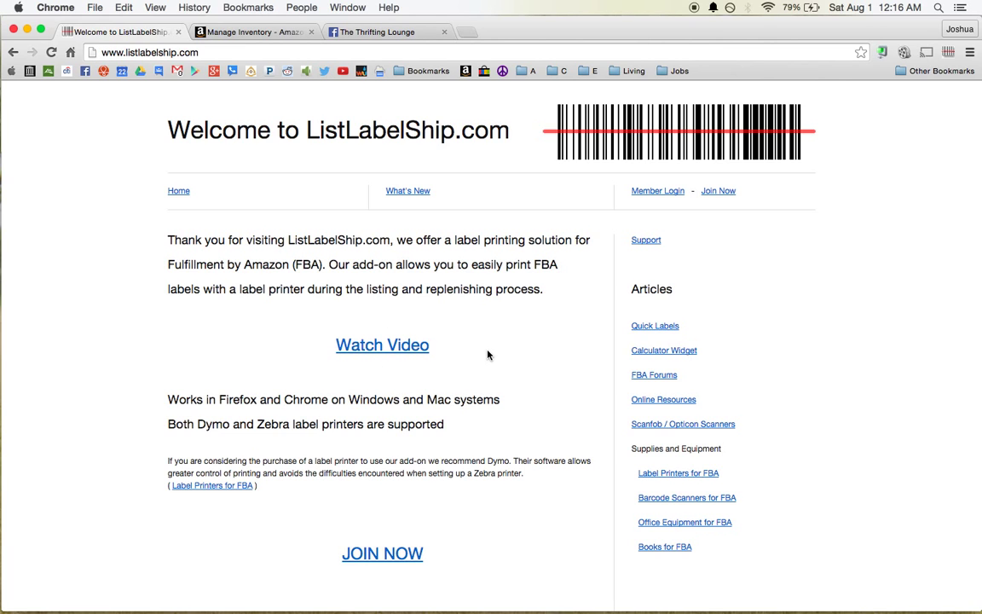
mouse_move(335, 289)
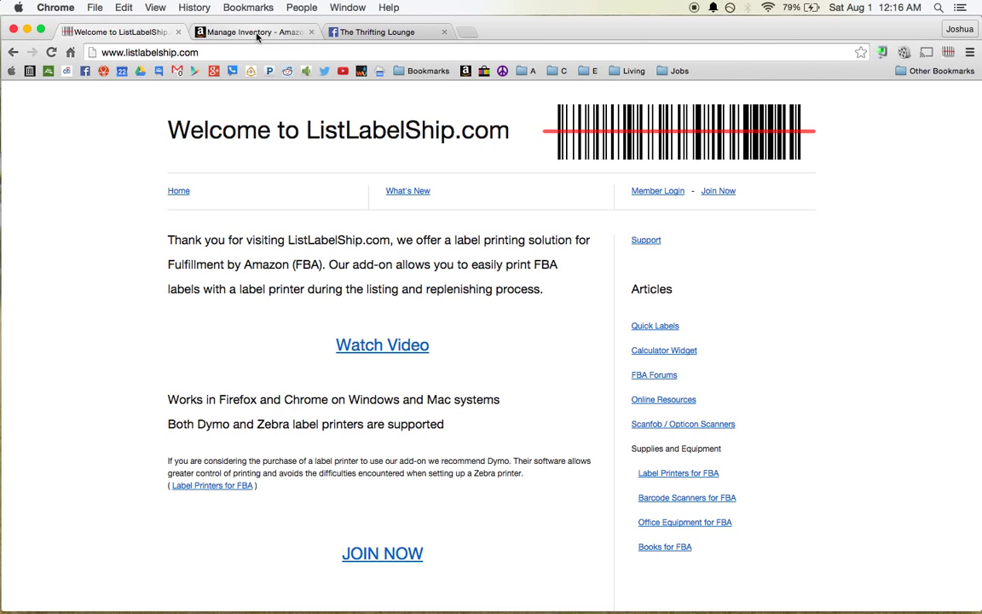
mouse_move(252, 30)
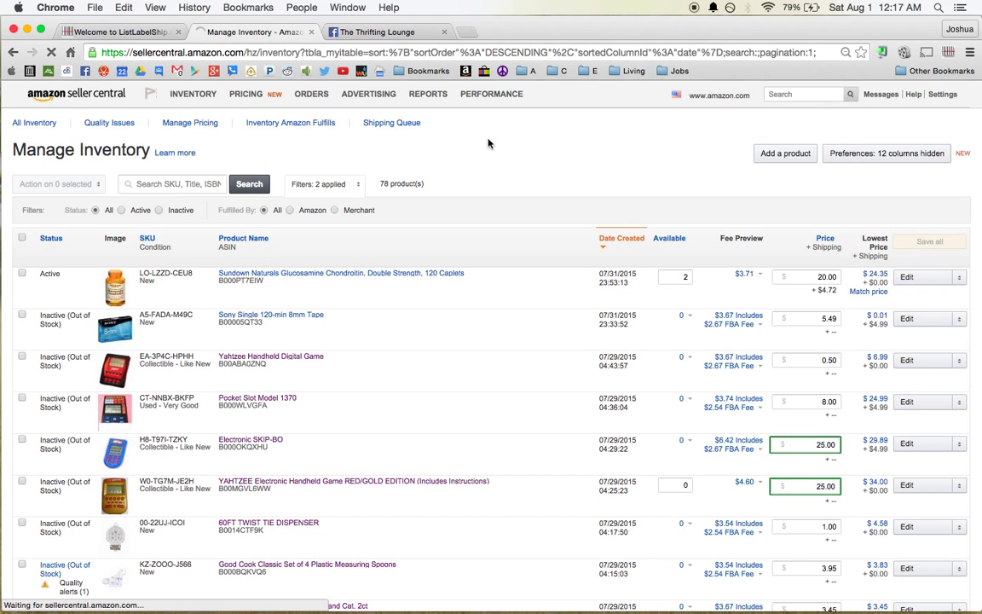
Step: Filter to Amazon-fulfilled inventory and tick seven of the nine products for the shipment
click(290, 123)
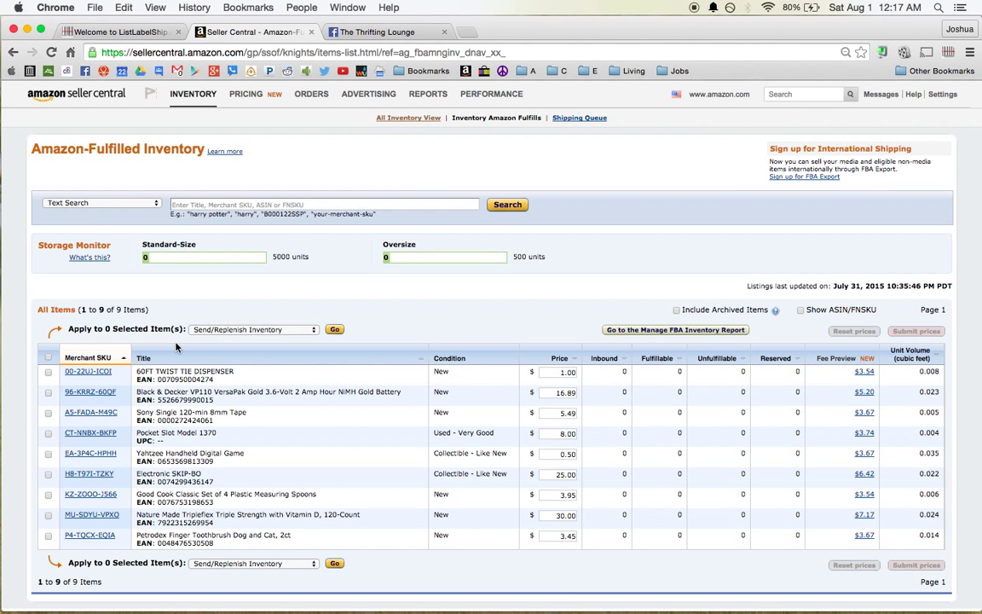
mouse_move(177, 347)
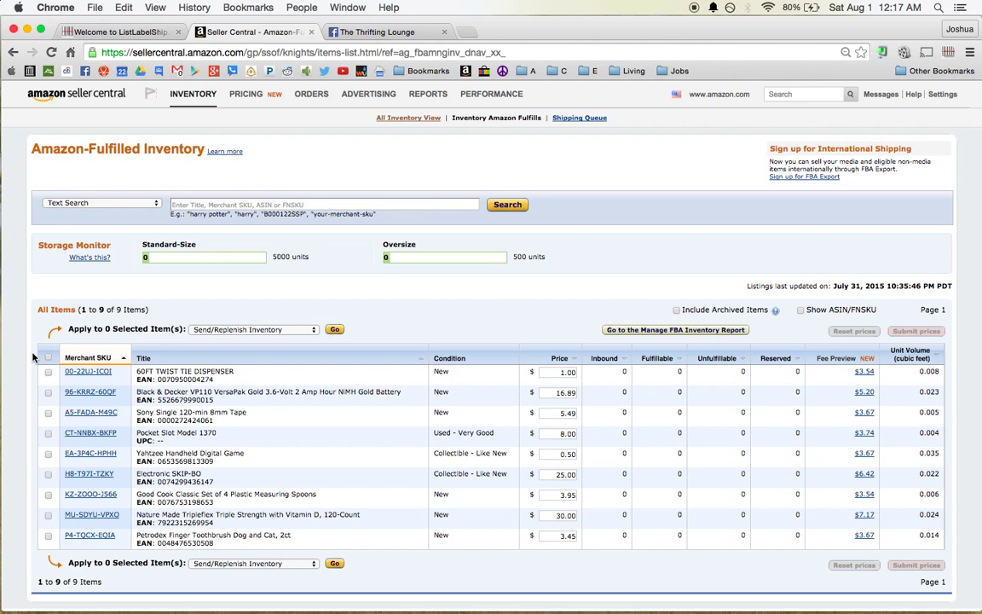
mouse_move(369, 329)
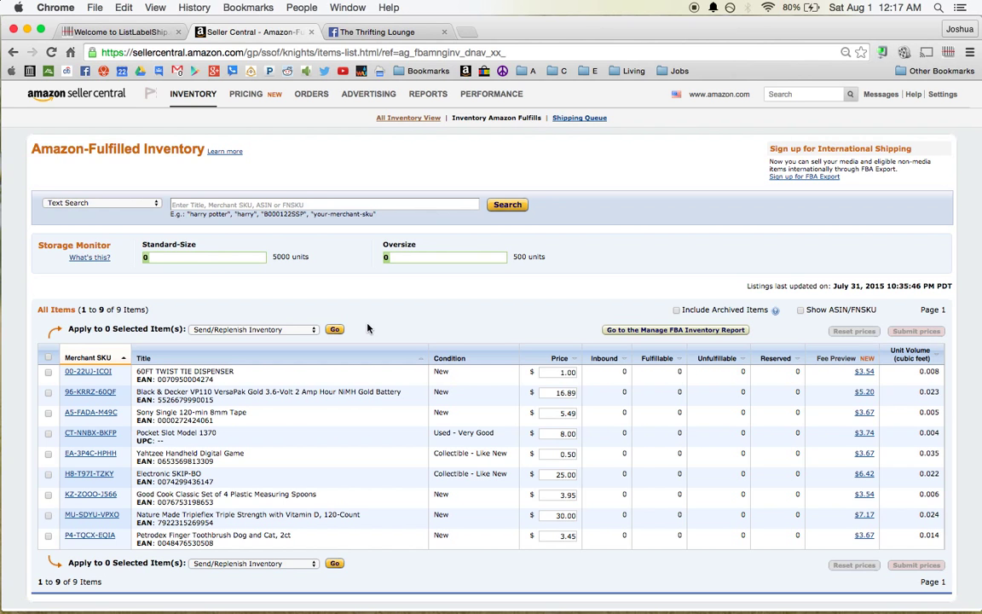
mouse_move(413, 481)
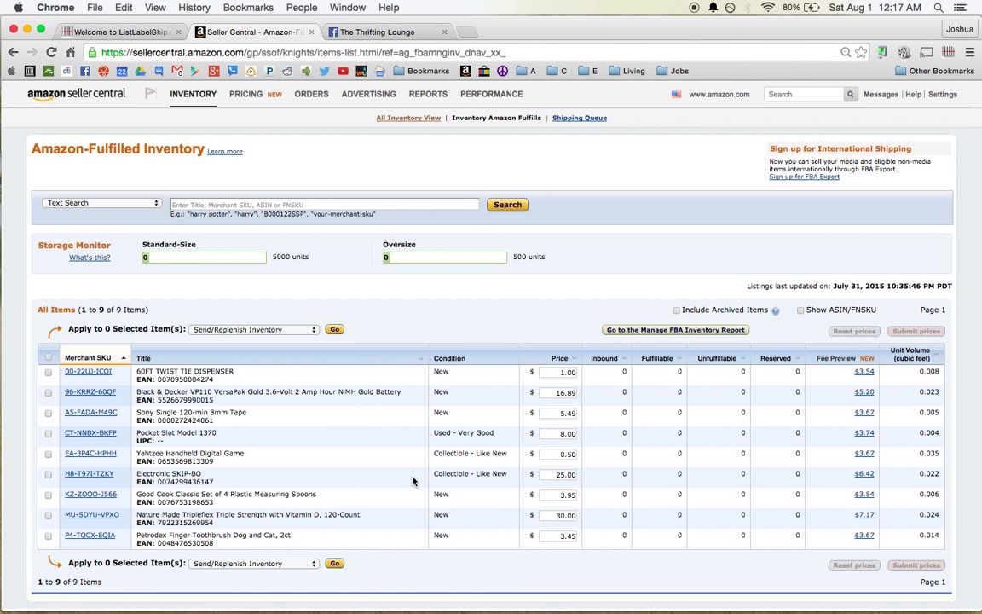
mouse_move(430, 322)
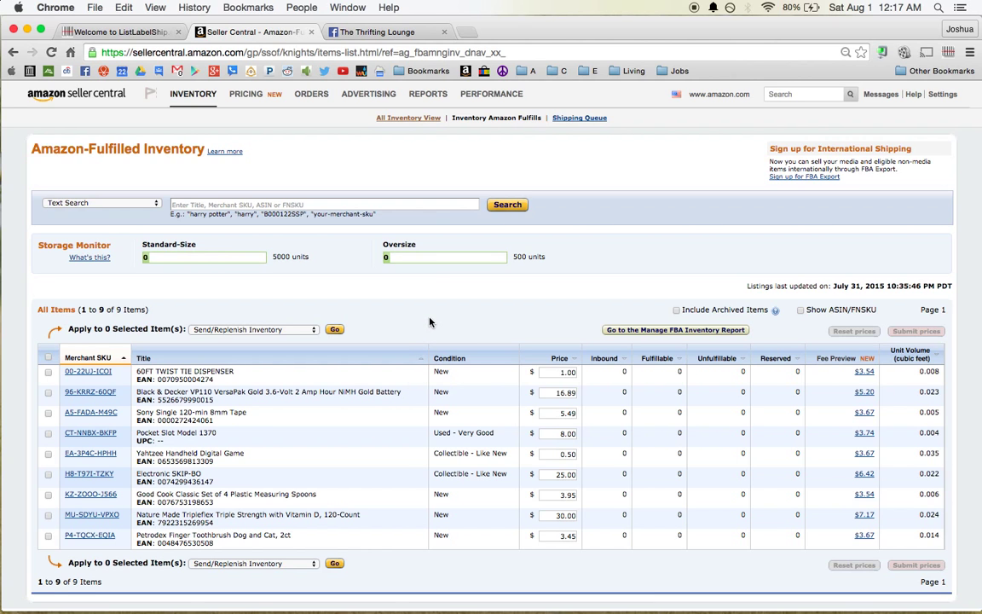
click(192, 94)
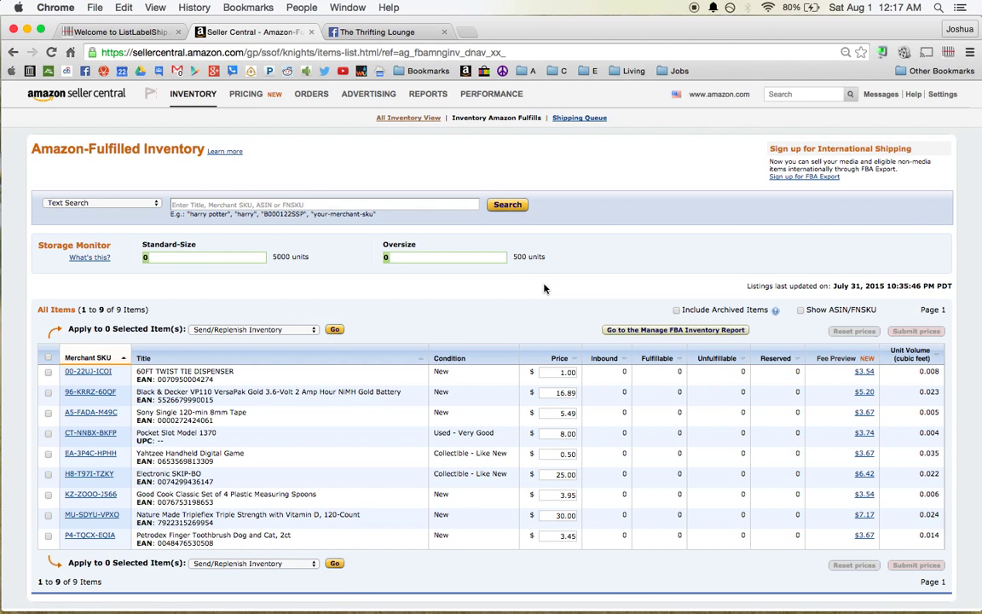
mouse_move(437, 304)
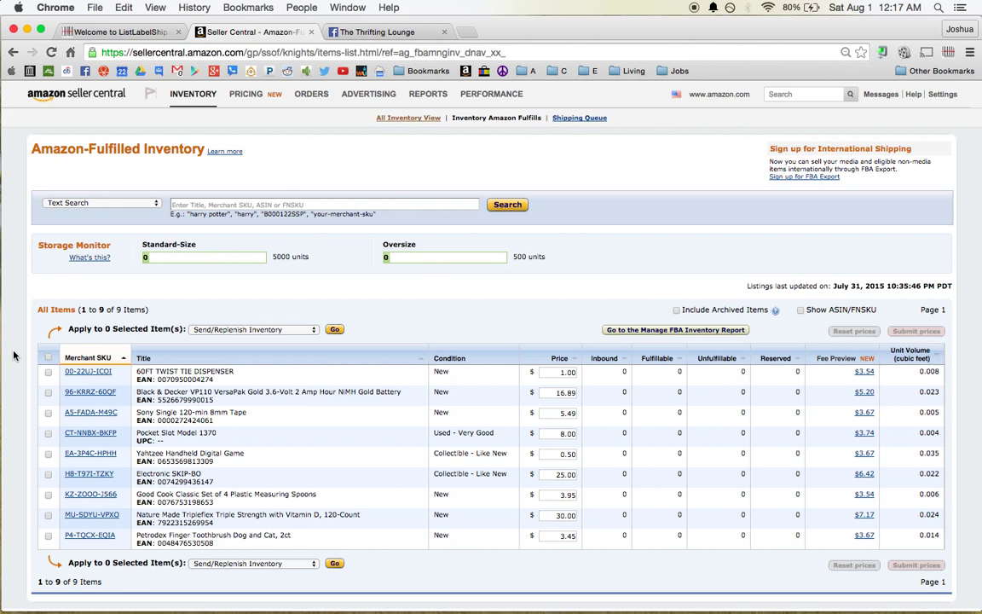
click(48, 413)
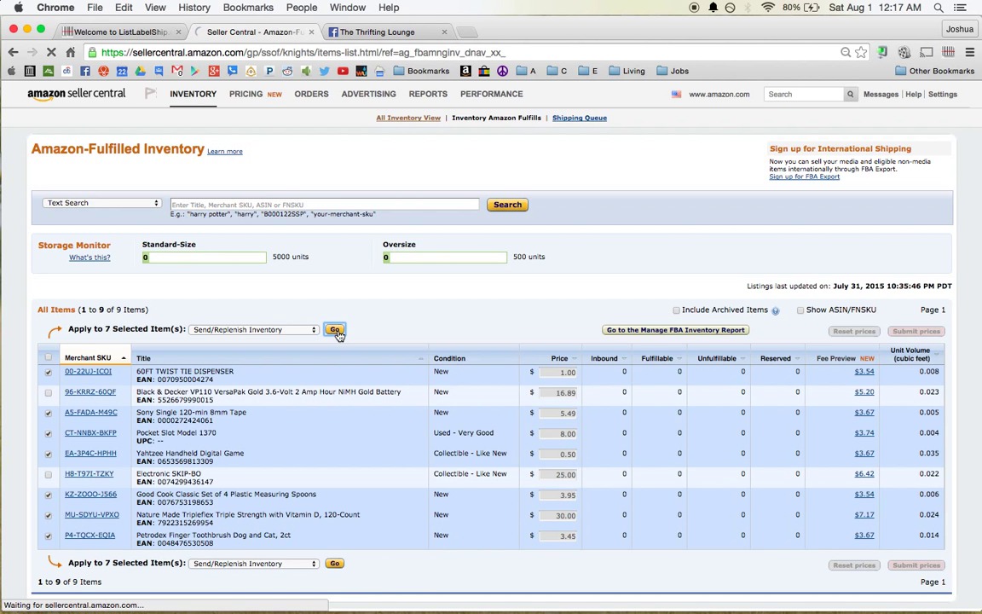
Step: Start Send/Replenish Inventory and continue to a shipping plan for Individual products
click(334, 329)
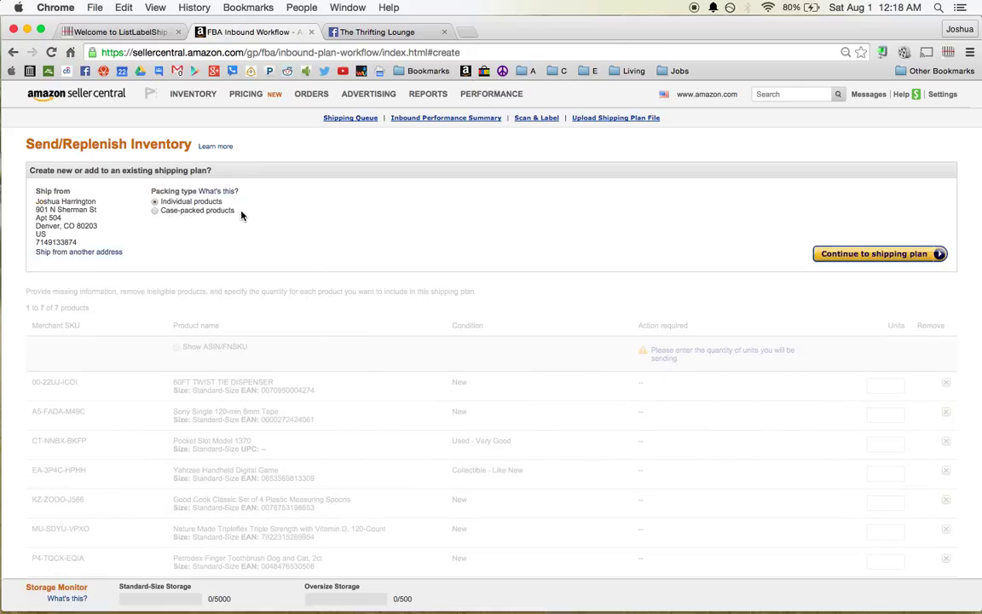
mouse_move(253, 209)
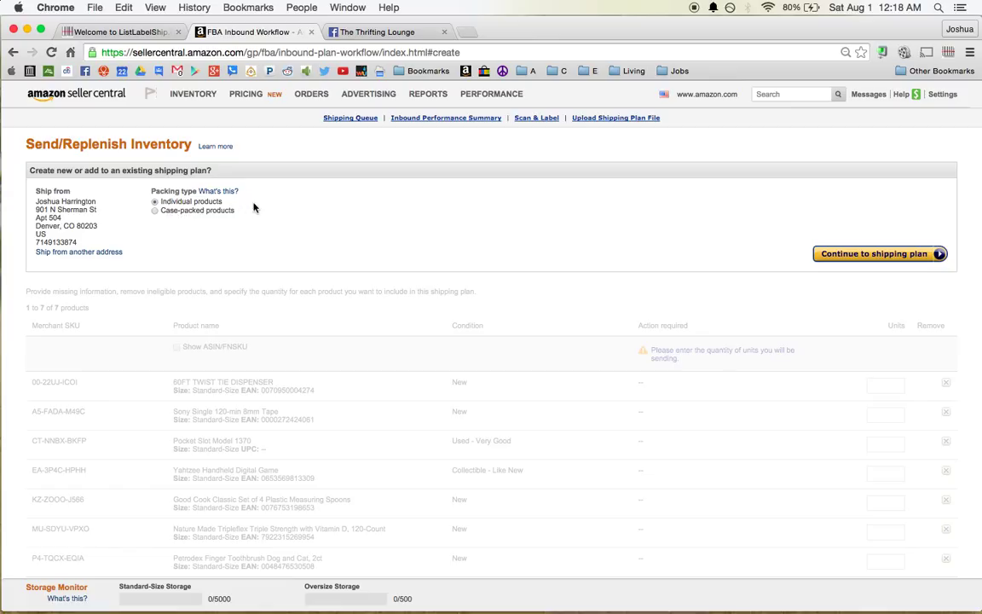
mouse_move(481, 259)
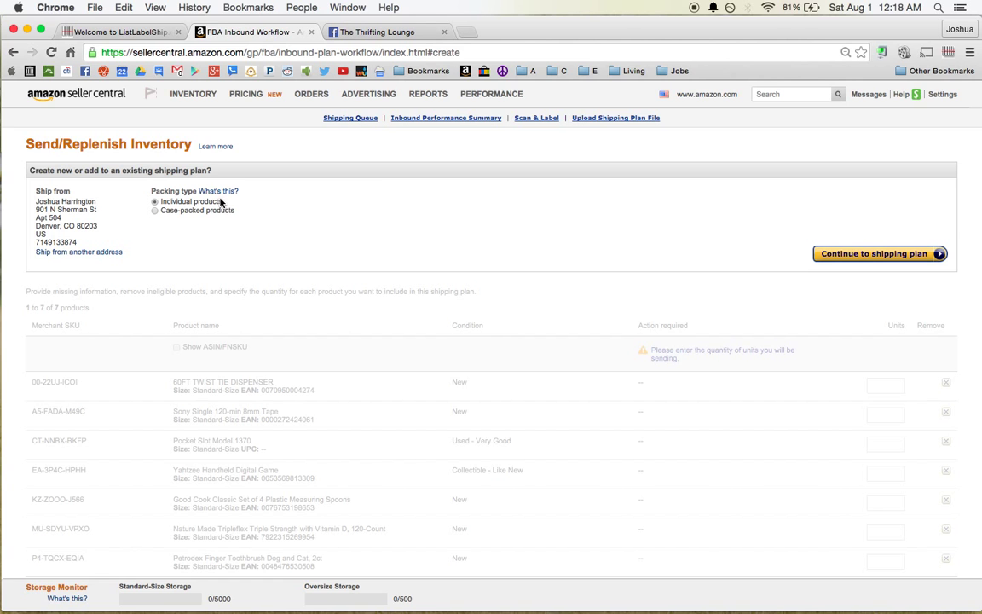
click(881, 252)
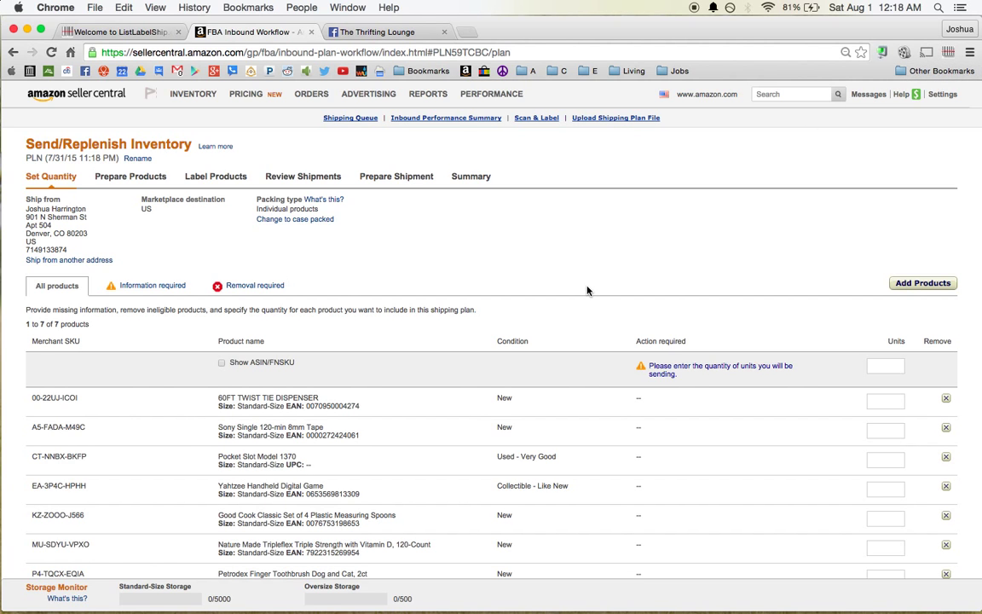
Step: Enter unit counts for the products, including 6 for the Sony 8mm tape and 1 for the next item
scroll(down, 3)
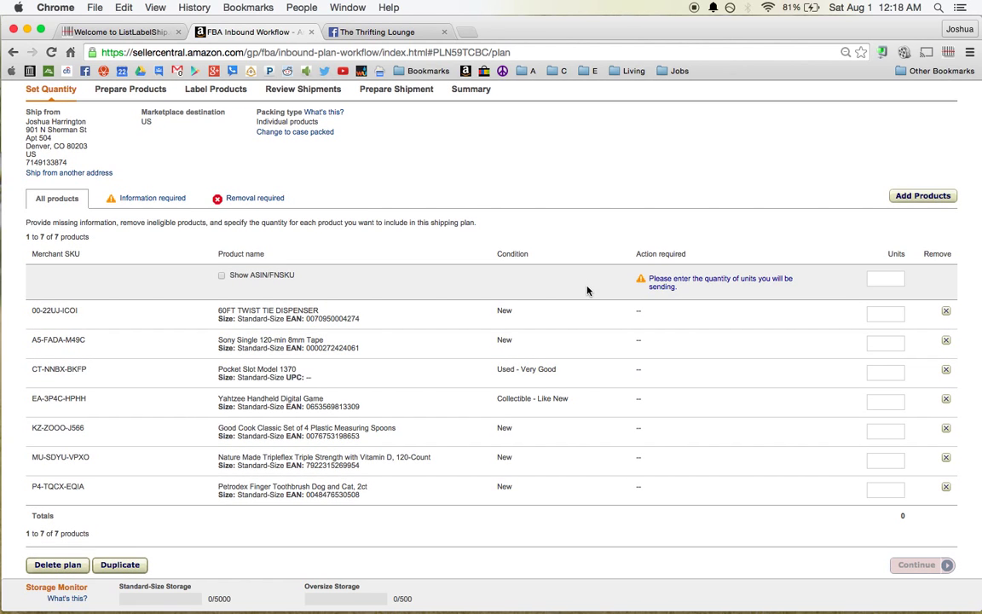
mouse_move(368, 349)
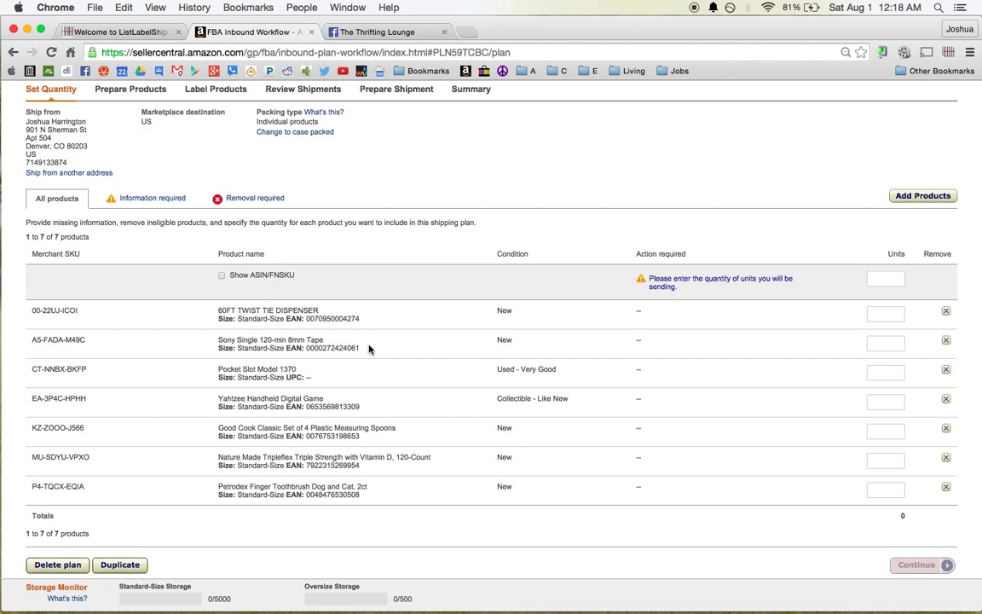
click(885, 341)
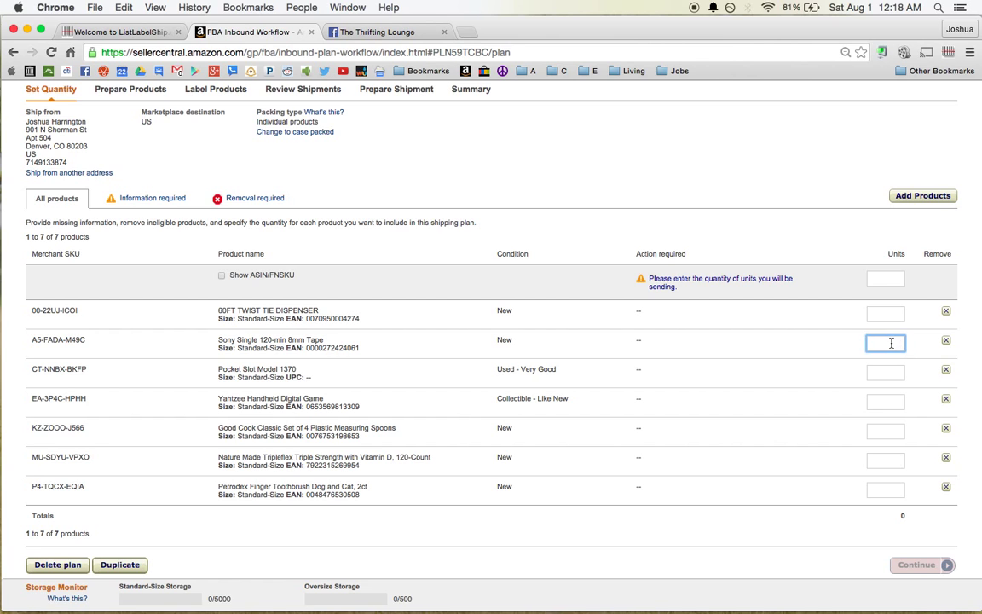
text(6)
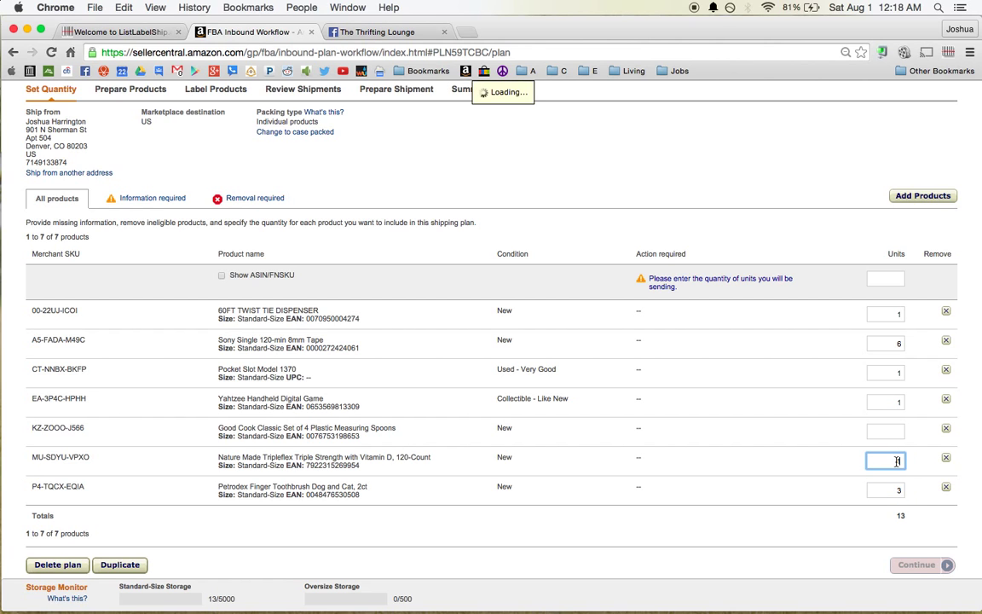
text(1)
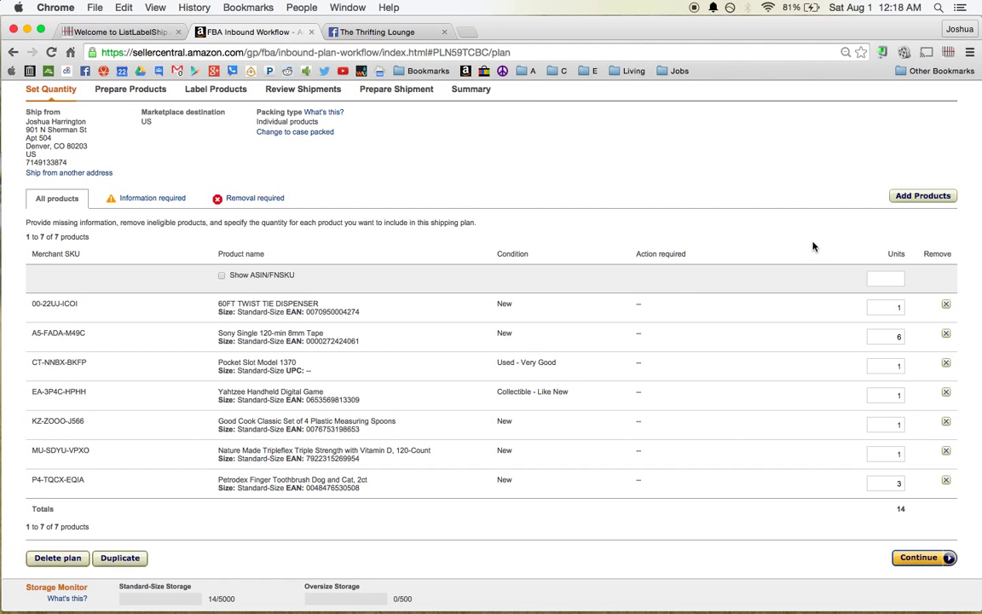
mouse_move(628, 397)
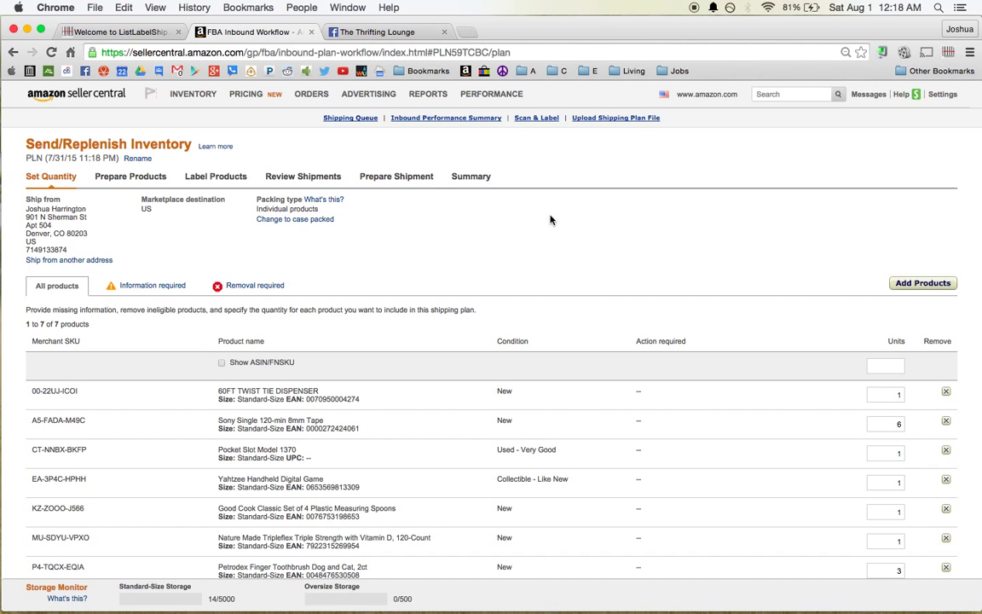
scroll(down, 3)
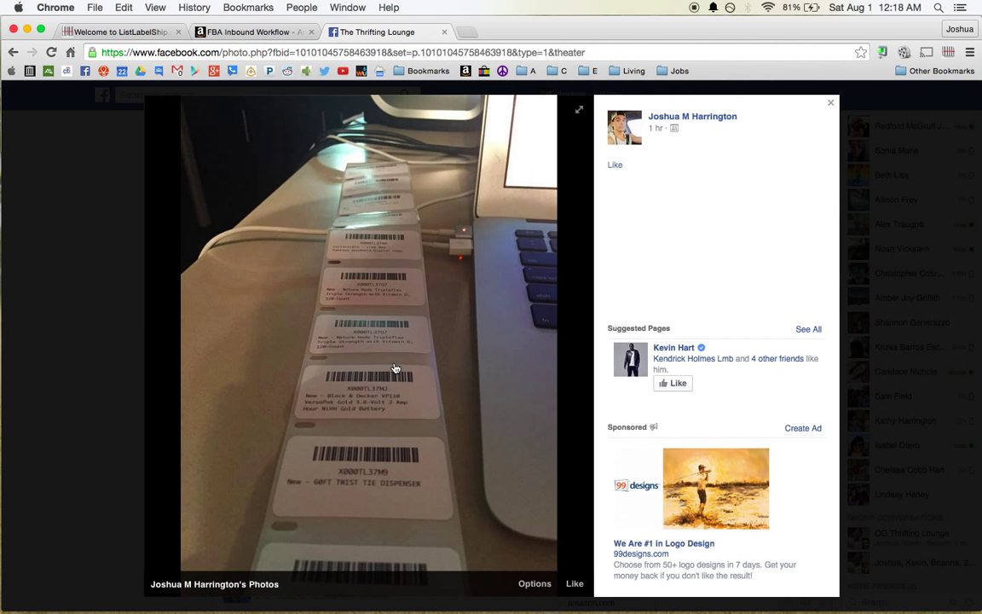
mouse_move(457, 204)
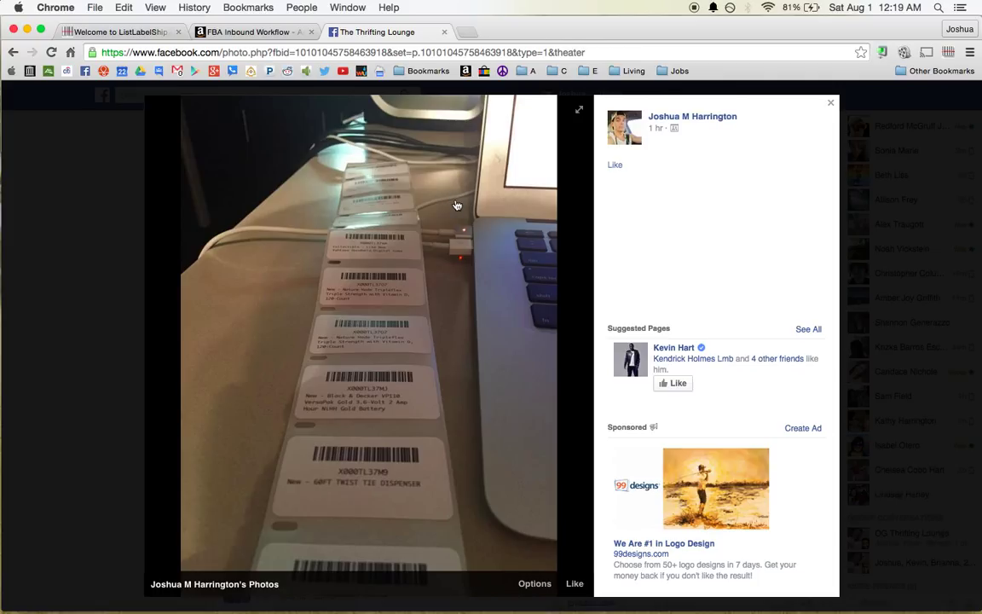
mouse_move(413, 427)
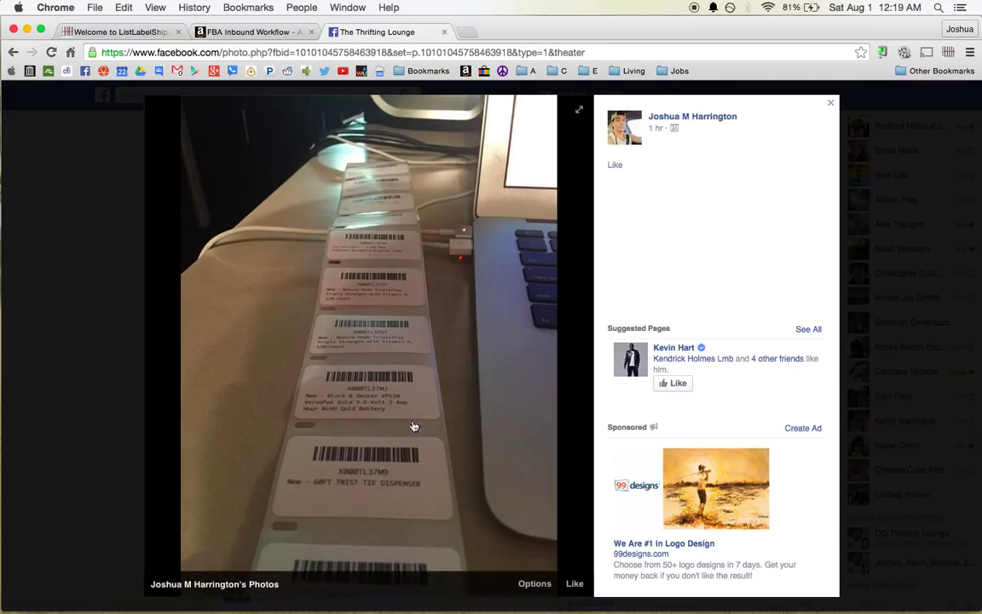
mouse_move(418, 384)
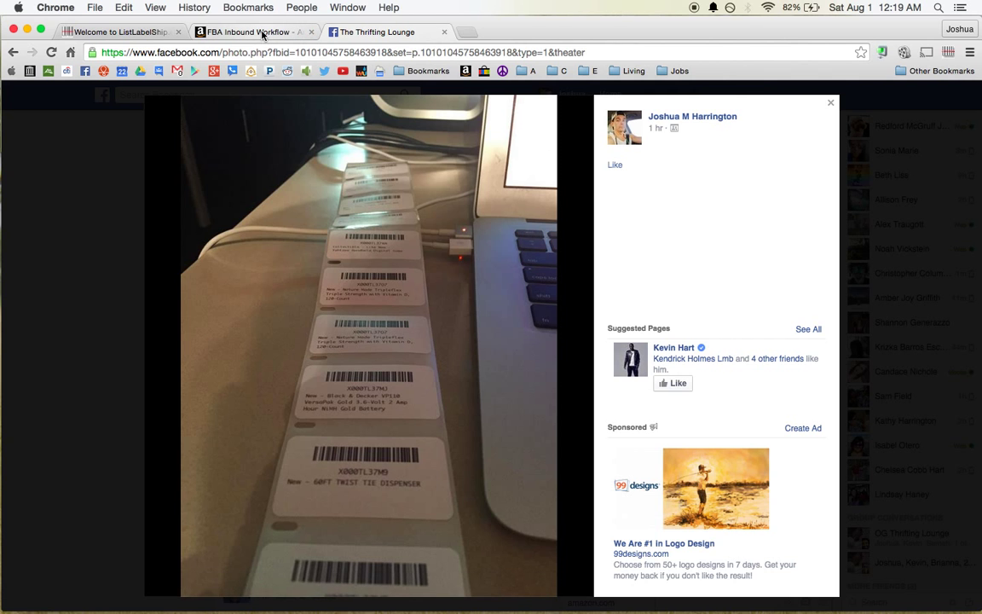
Step: Switch browser tabs back to the ListLabelShip.com welcome page with its FBA label add-on overview
click(120, 30)
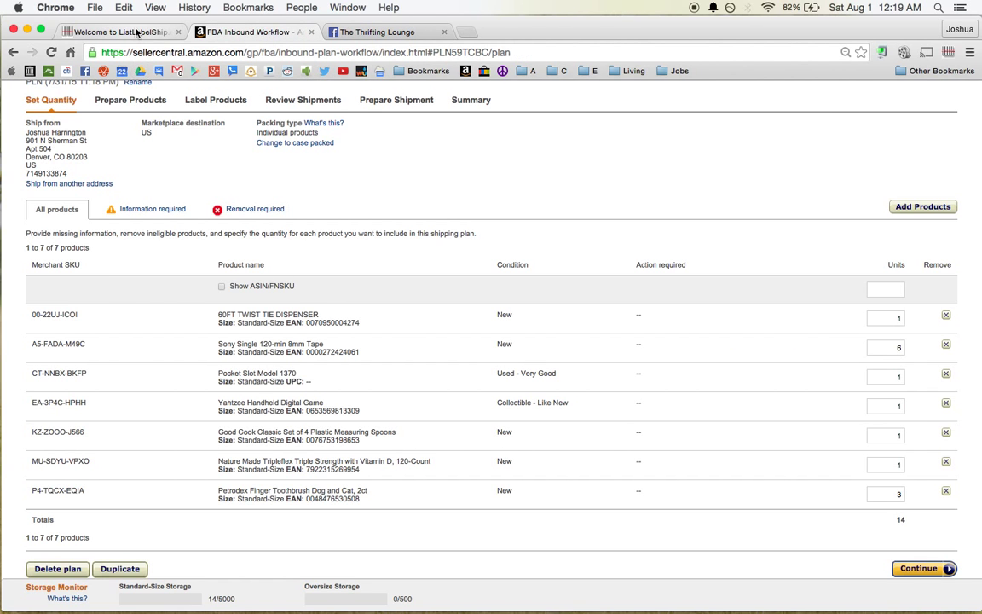
click(120, 30)
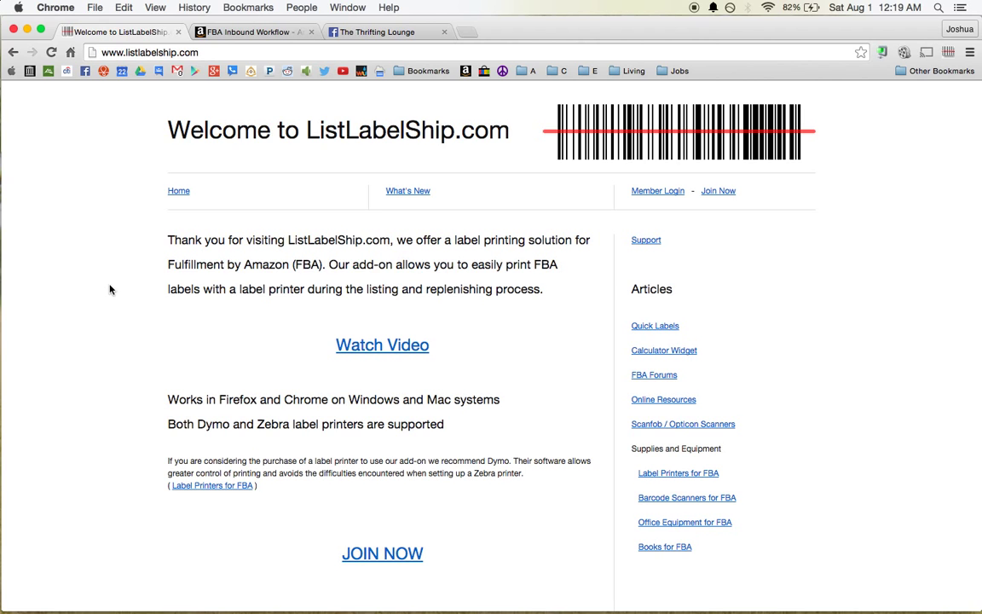
mouse_move(314, 321)
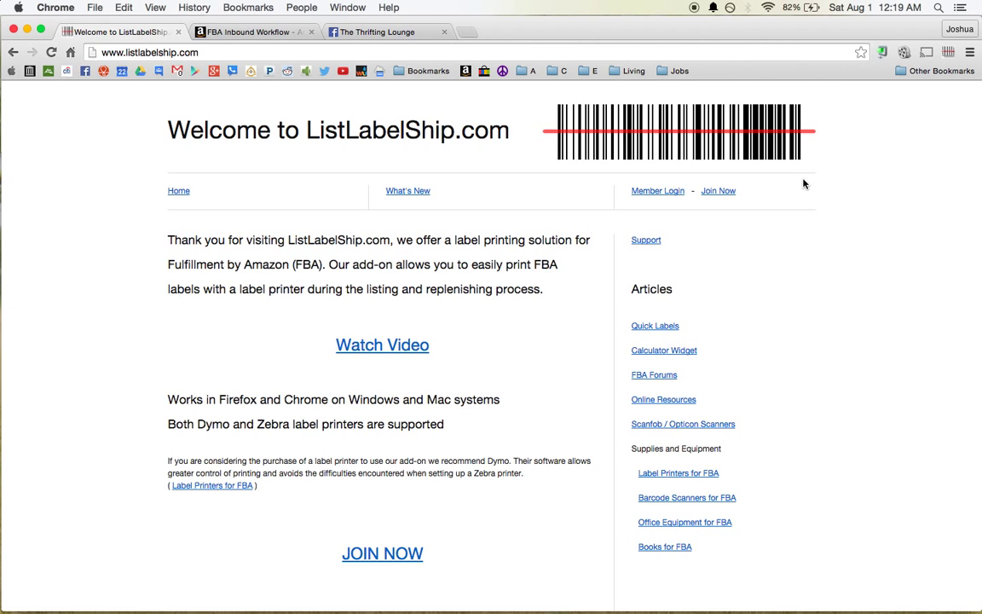
mouse_move(812, 170)
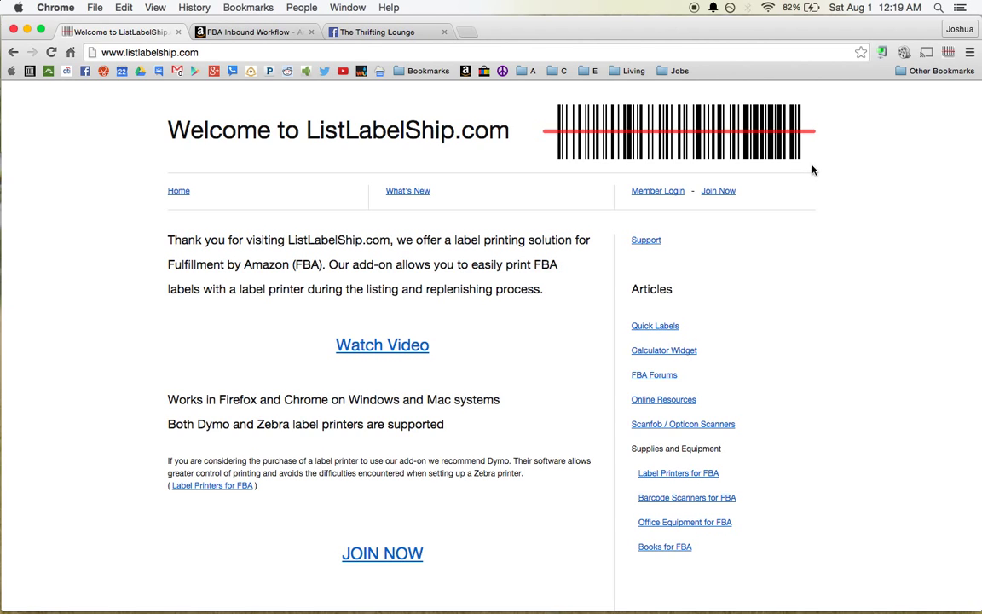